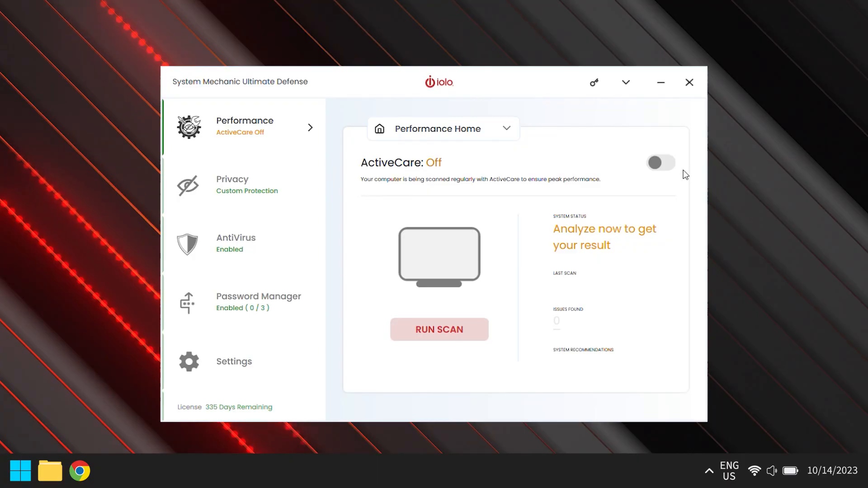
- Switch the ActiveCare toggle On, glance at Privacy, and return to Performance
click(660, 162)
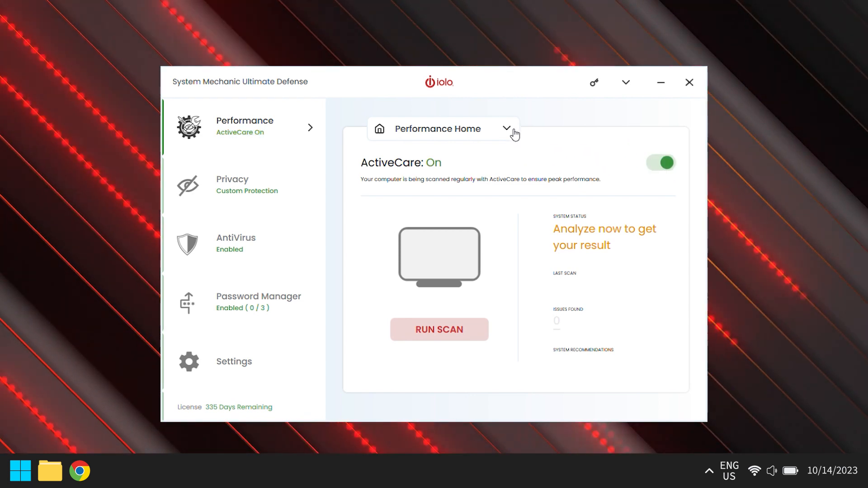
click(505, 129)
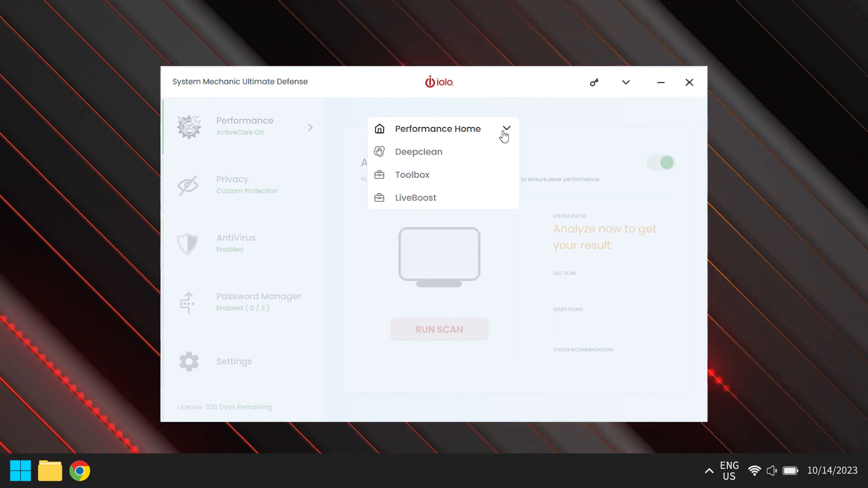
click(239, 185)
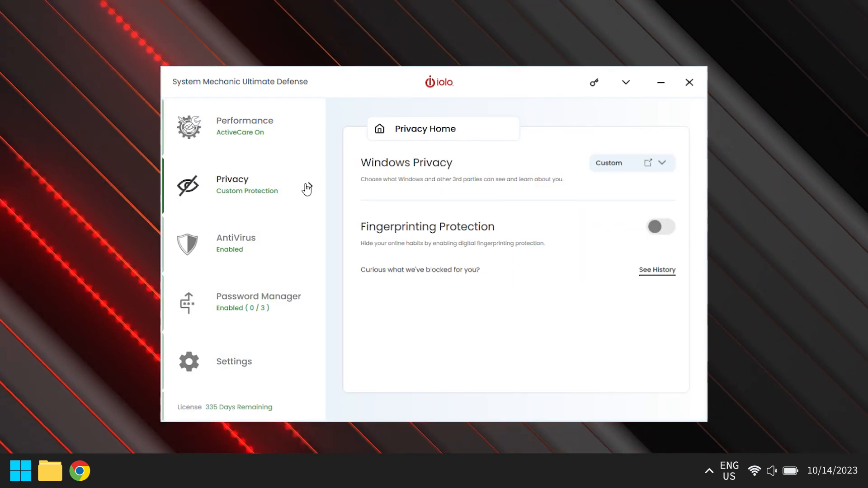
click(236, 237)
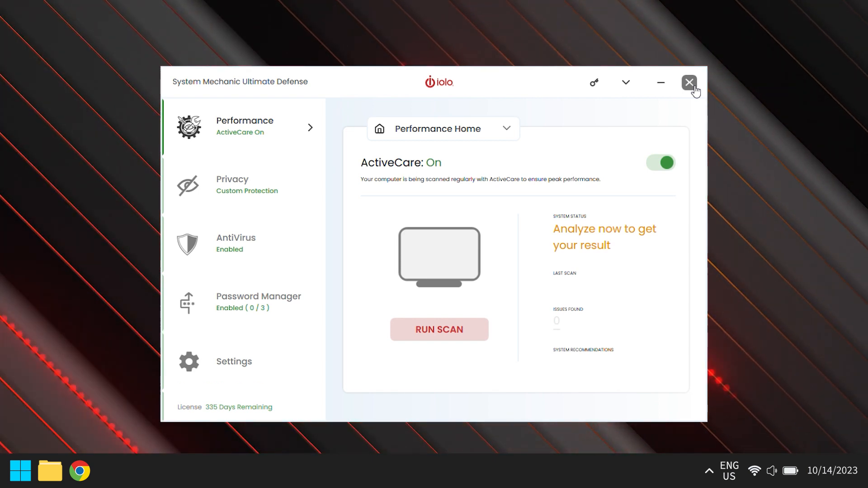
- Open LiveBoost from the Performance dropdown and switch AcceleWrite on
click(504, 128)
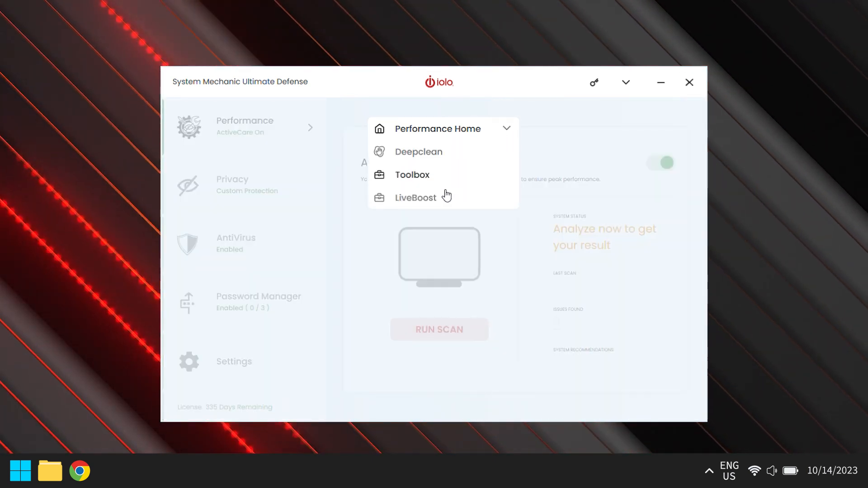
click(415, 197)
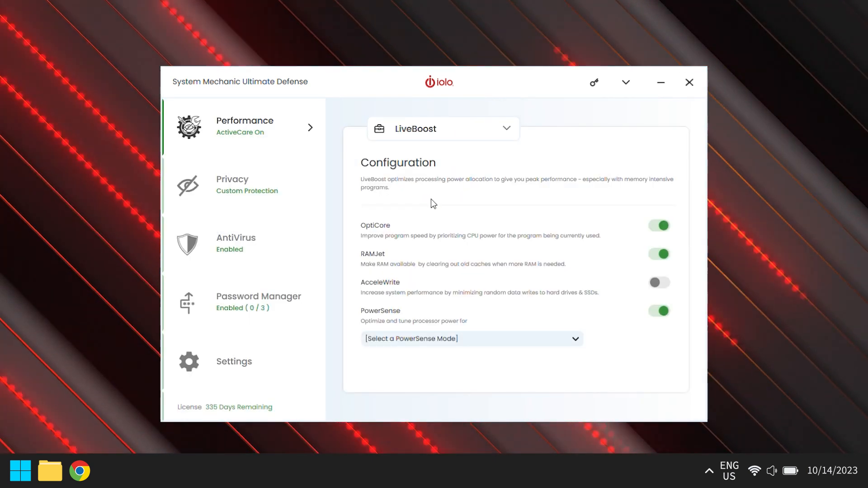
click(659, 282)
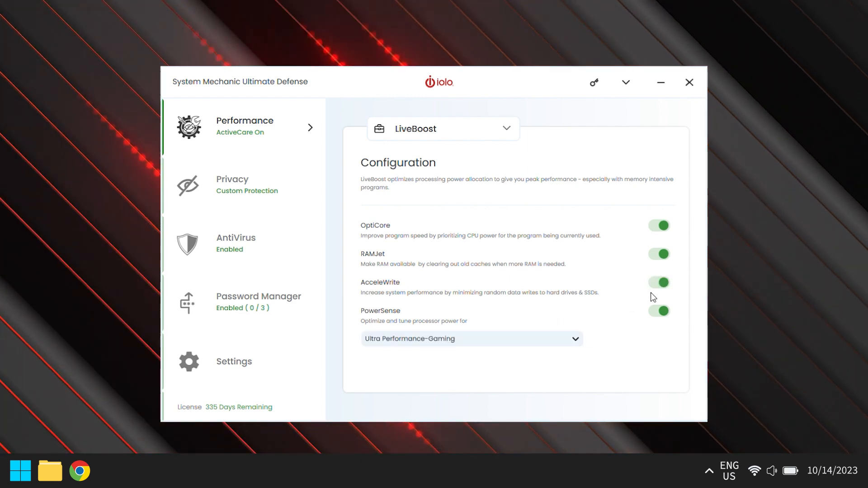
mouse_move(674, 176)
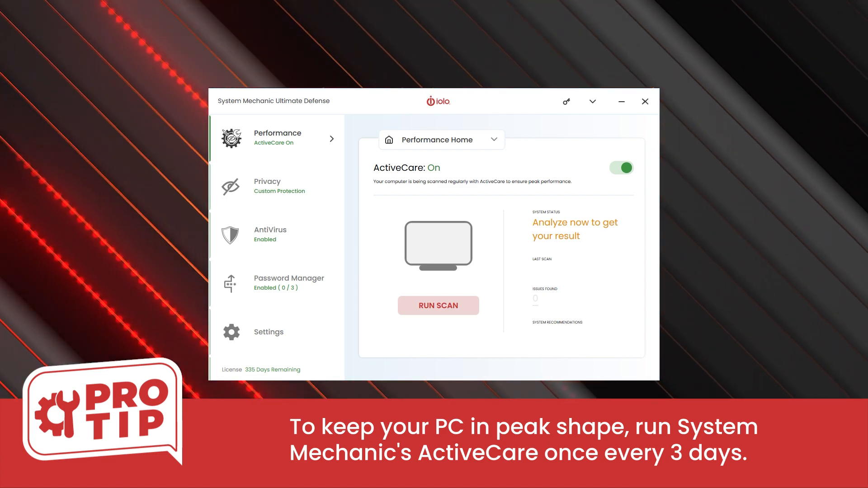
- Set ActiveCare Frequency to 3 days in Performance Settings, then return to Performance
click(269, 332)
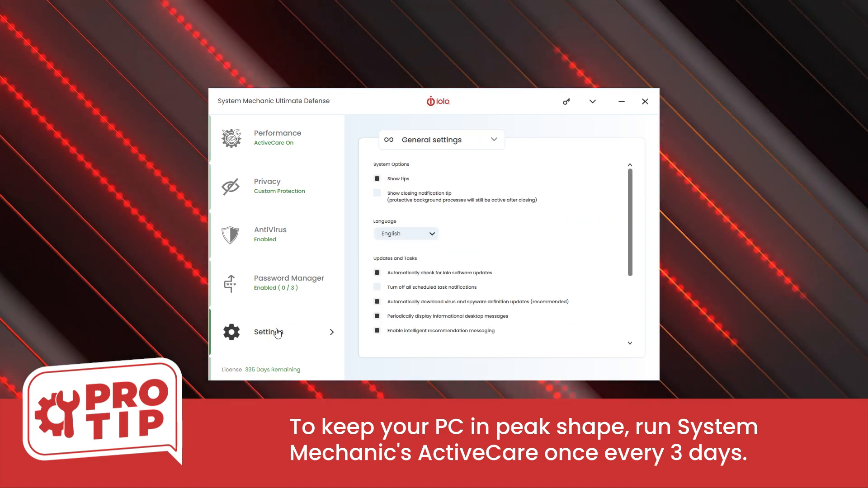
click(441, 139)
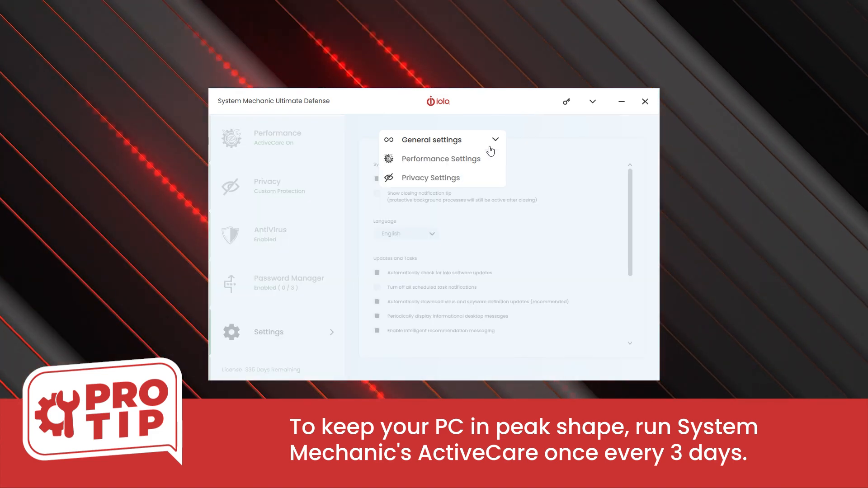
click(441, 159)
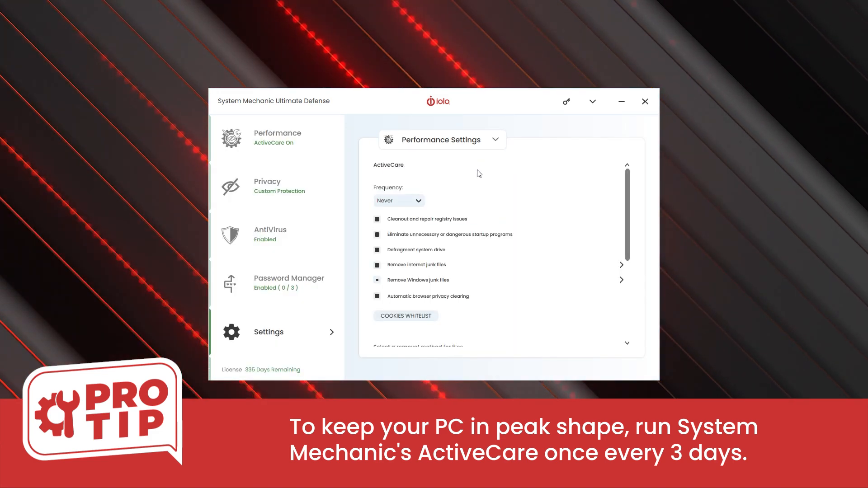
click(419, 200)
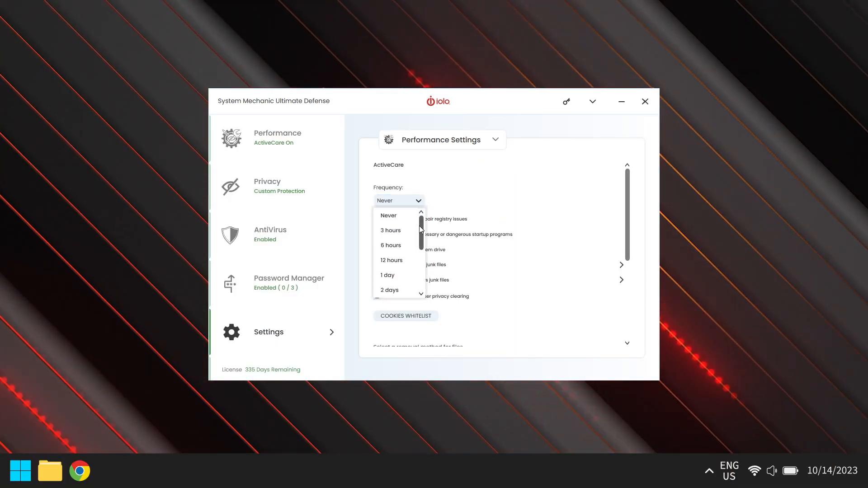
scroll(down, 3)
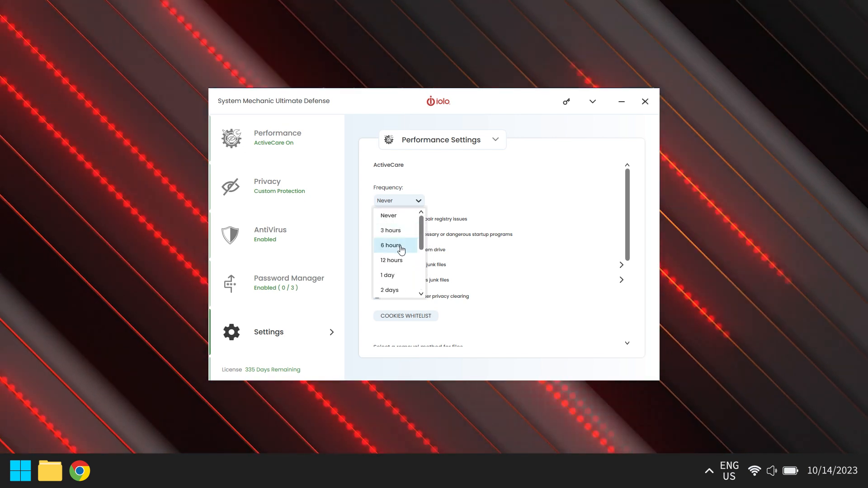
click(389, 290)
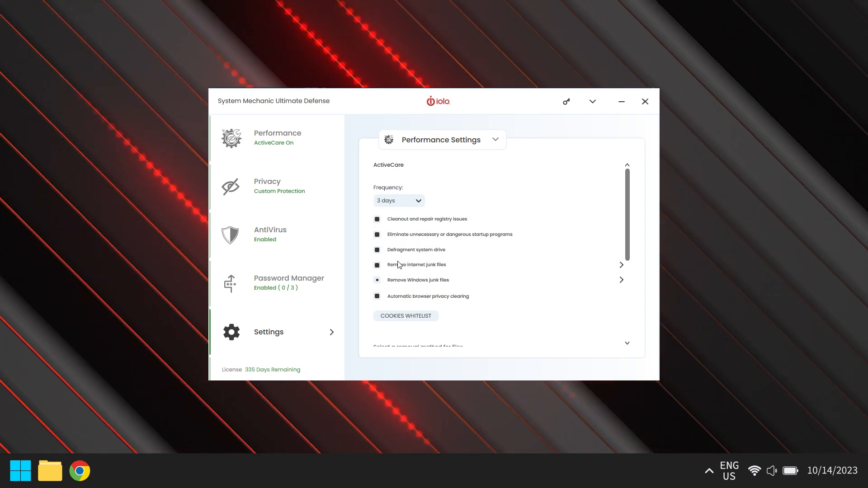
scroll(down, 3)
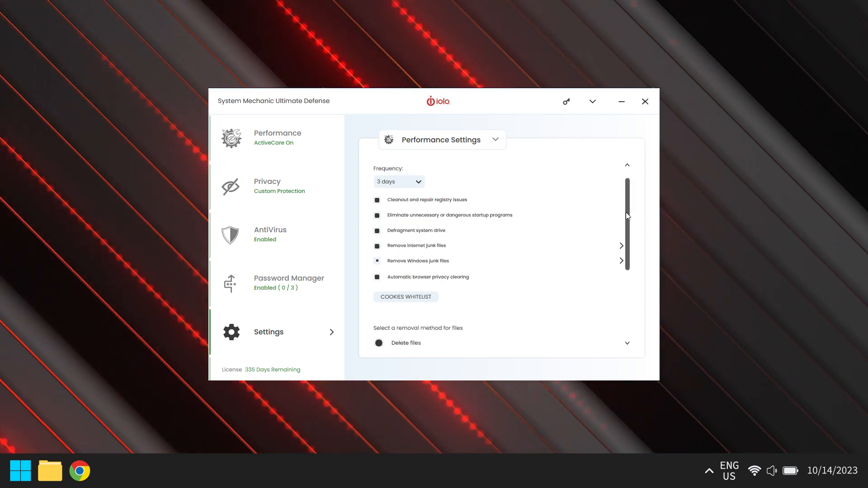
scroll(down, 3)
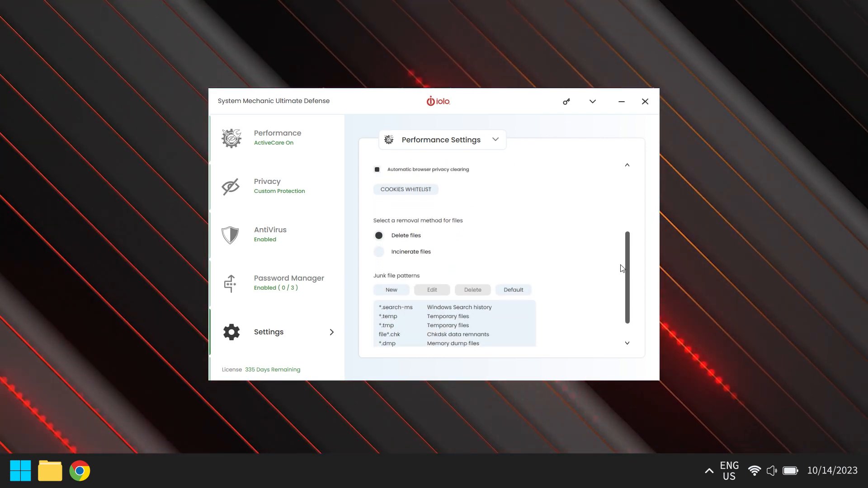
click(494, 139)
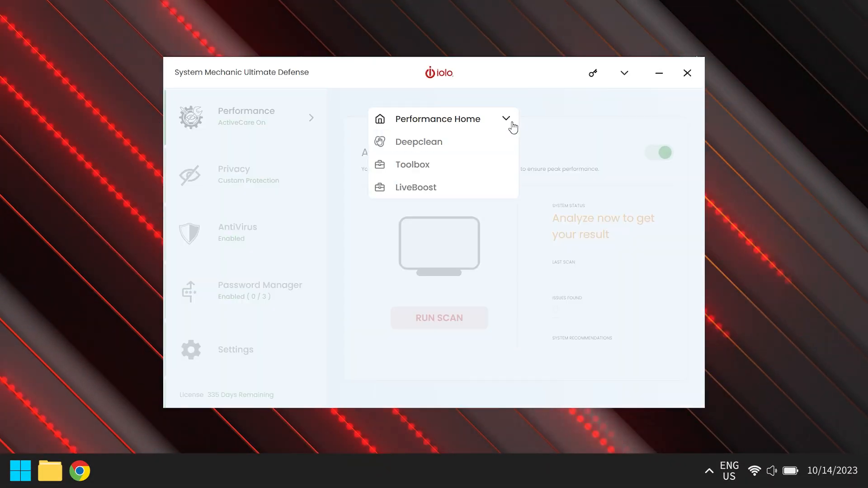
- Start Deepclean and confirm NetBooster's Optimize Now internet optimization with OK
click(421, 141)
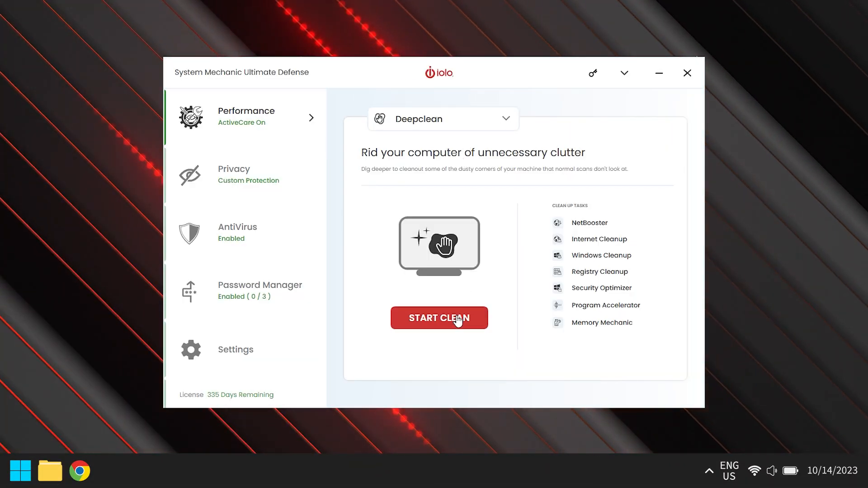
click(438, 318)
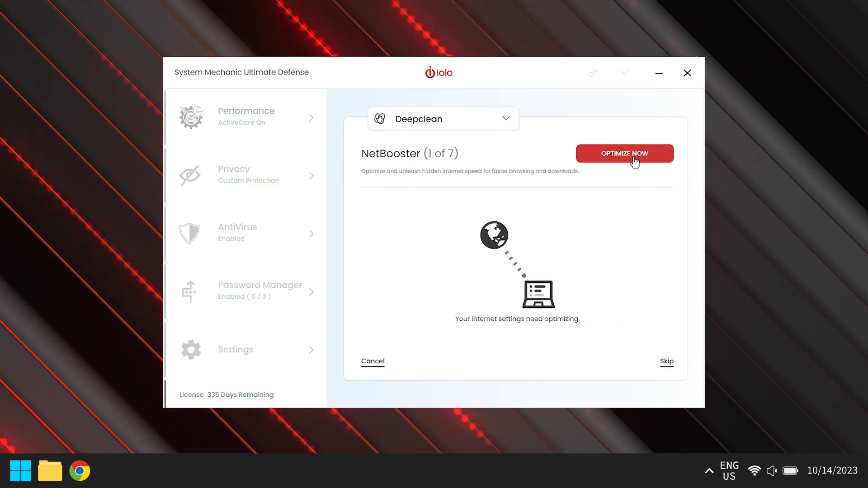
click(625, 153)
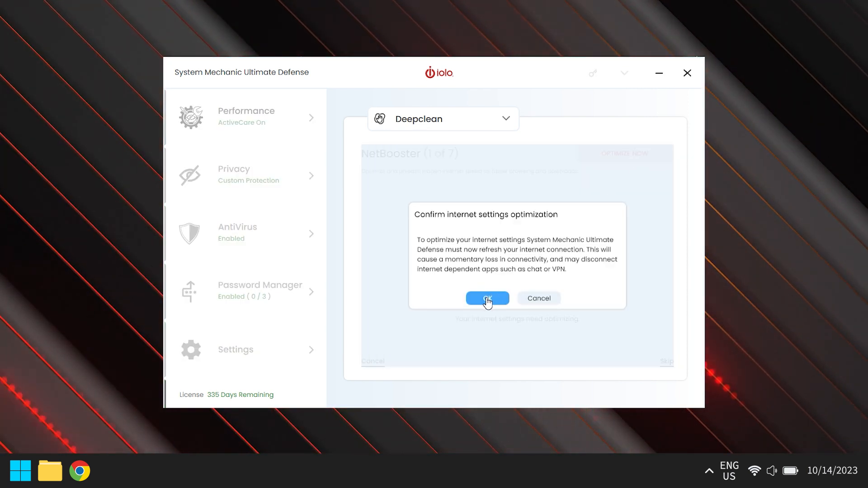
click(487, 299)
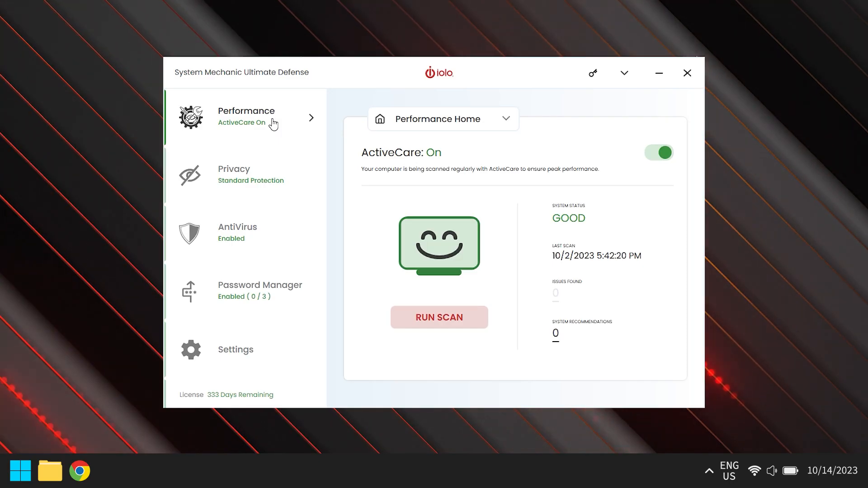
- Choose Standard in the Windows Privacy dropdown on the Privacy page
click(234, 175)
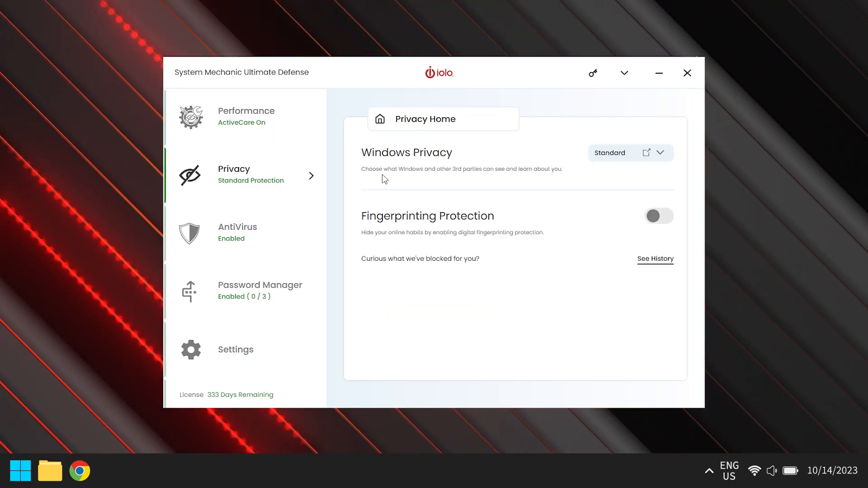
click(658, 153)
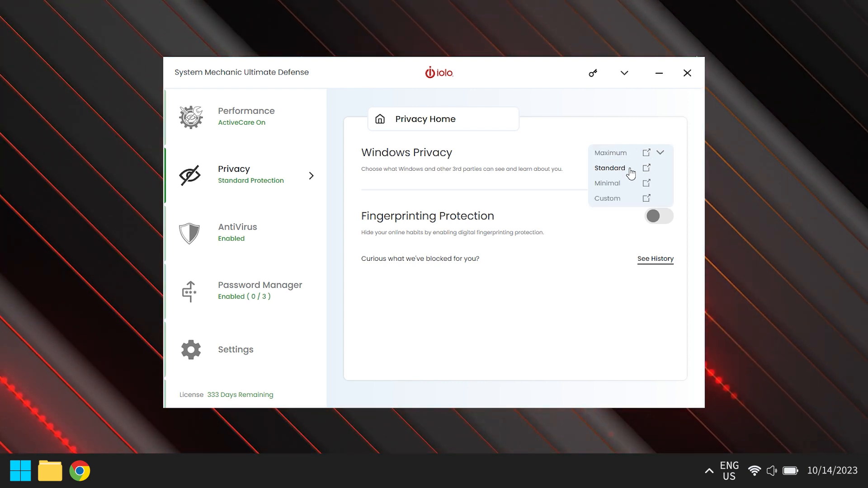
click(237, 233)
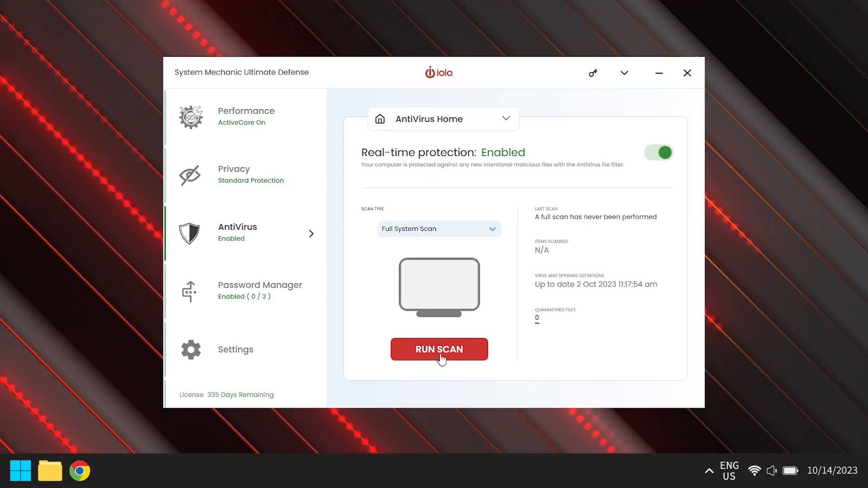
- Run the Full System Scan to completion, then close System Mechanic
click(439, 350)
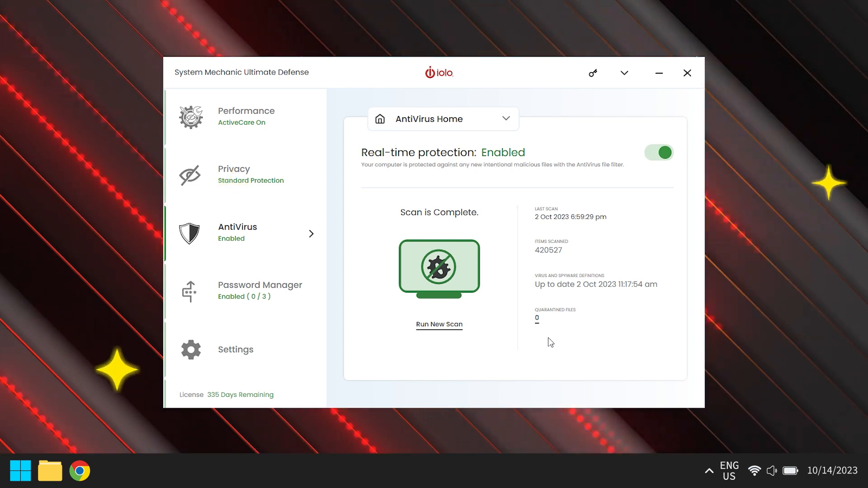
click(687, 72)
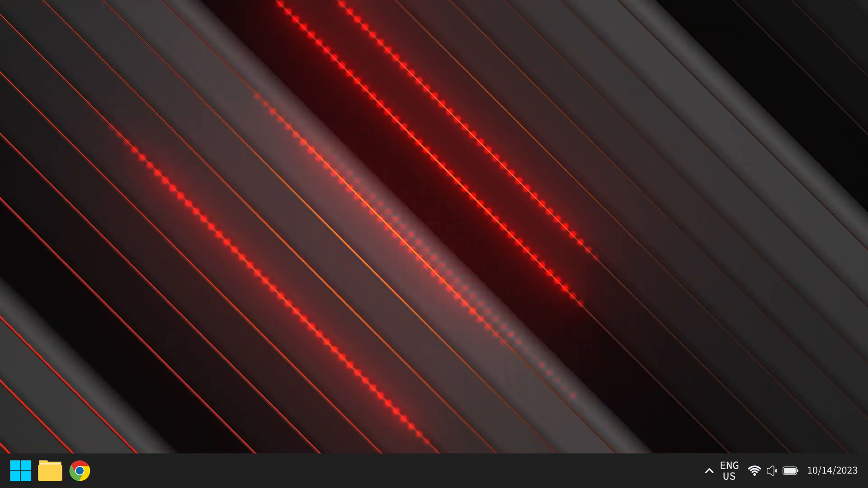